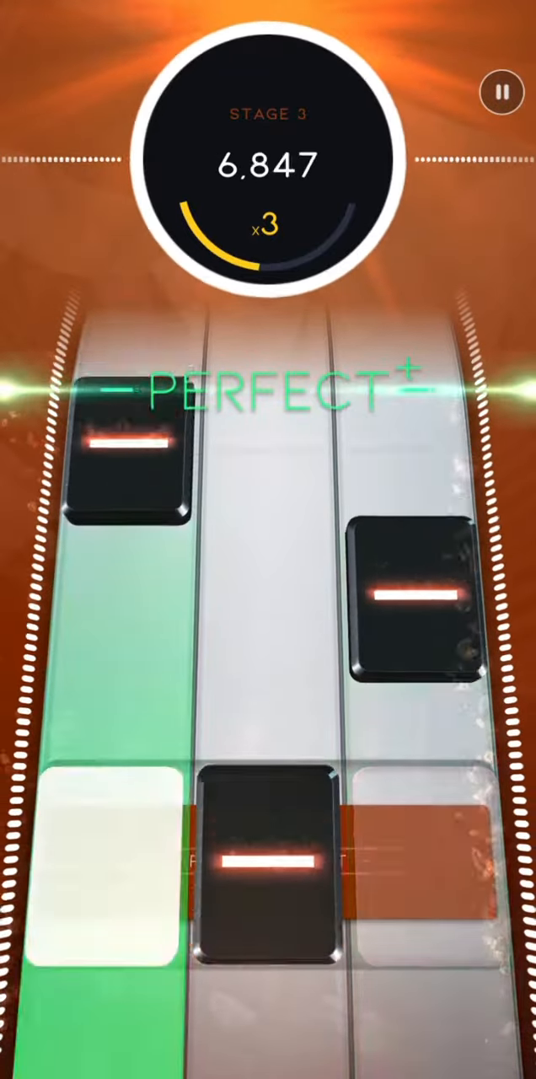
# - Hit the arriving stage 3 tile on the beat for a PERFECT, lifting the score toward 7,513 at x3
pyautogui.click(268, 859)
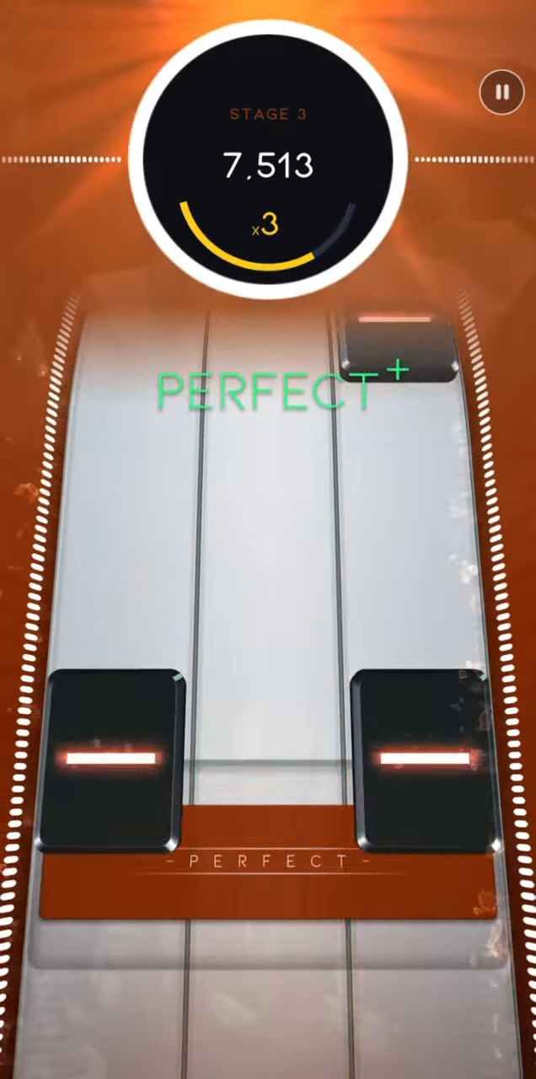